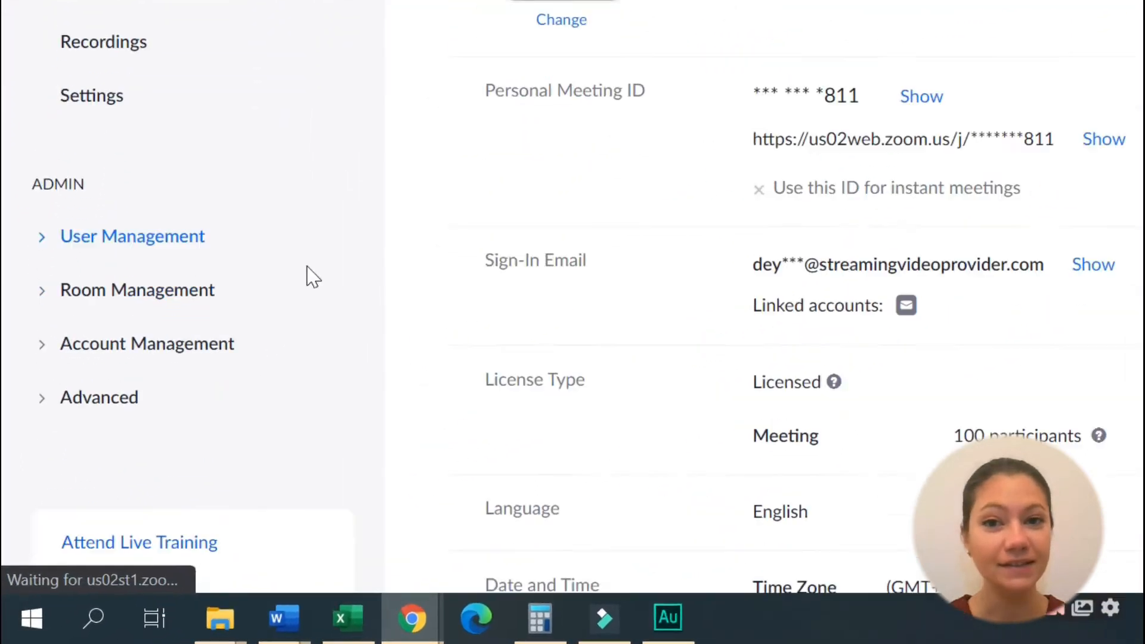
# Switch on 'Allow live streaming meetings' in the account settings and confirm Turn On
pyautogui.click(145, 343)
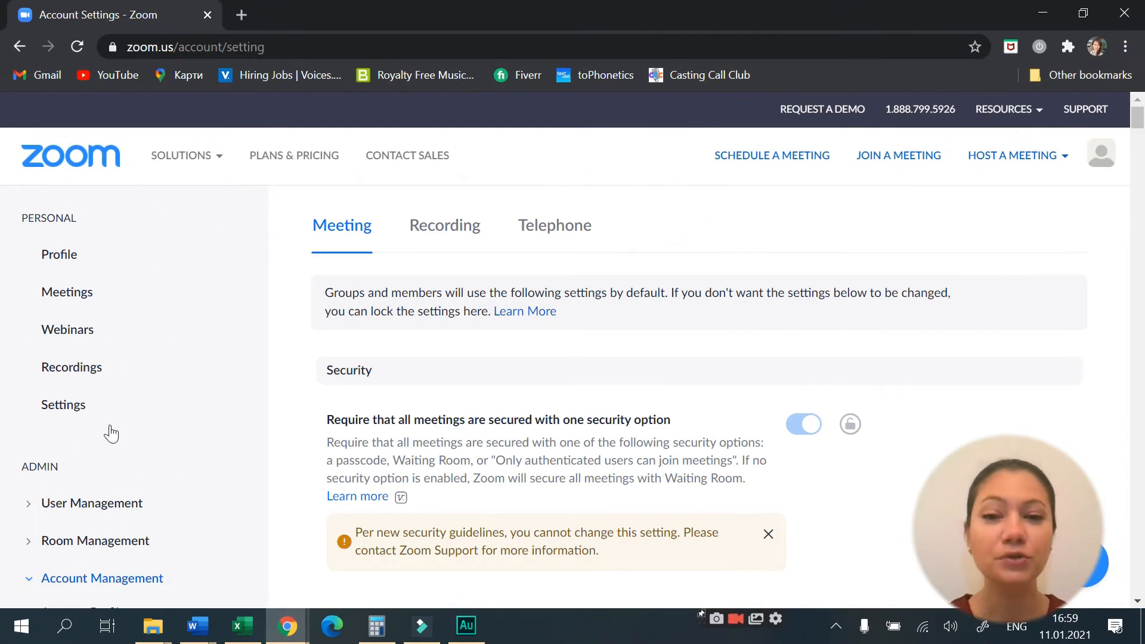
pyautogui.scroll(-3)
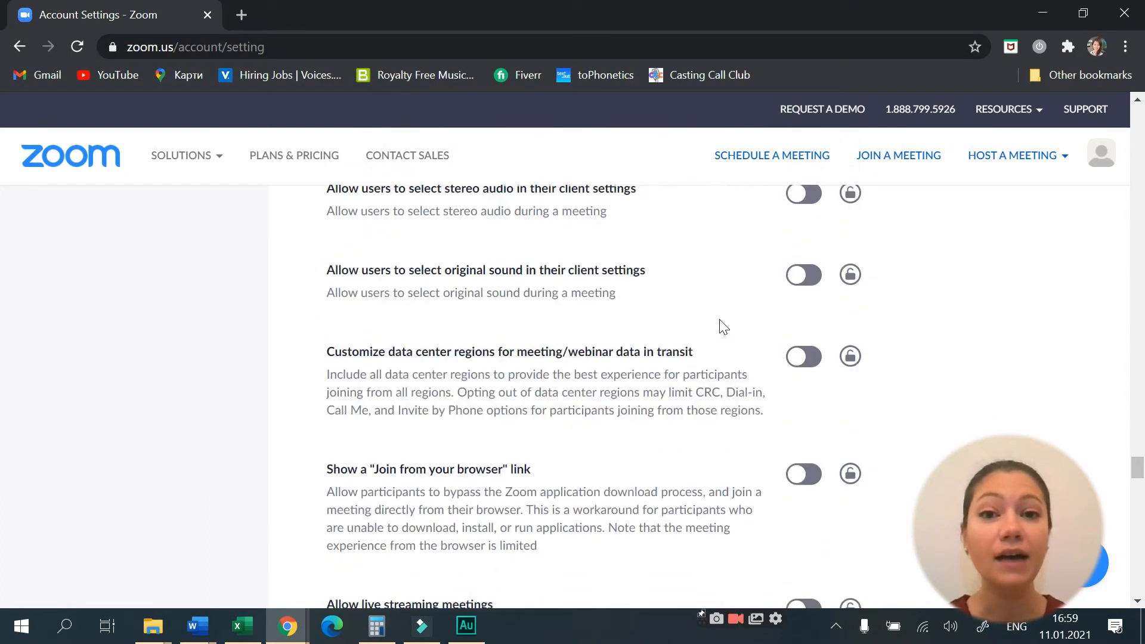
pyautogui.click(801, 601)
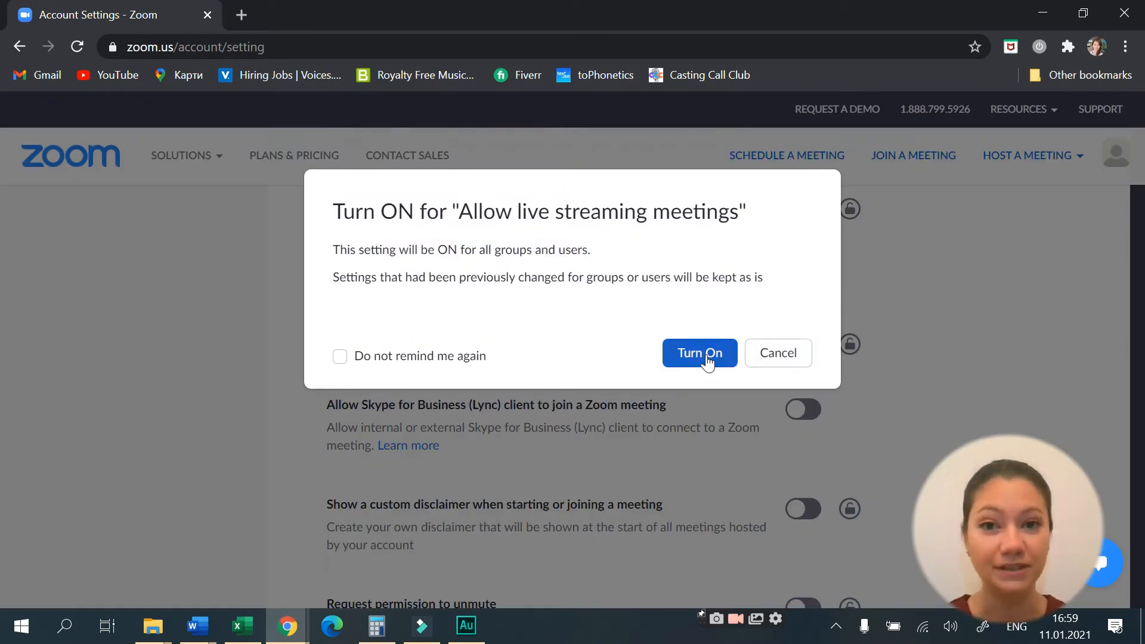
pyautogui.click(697, 353)
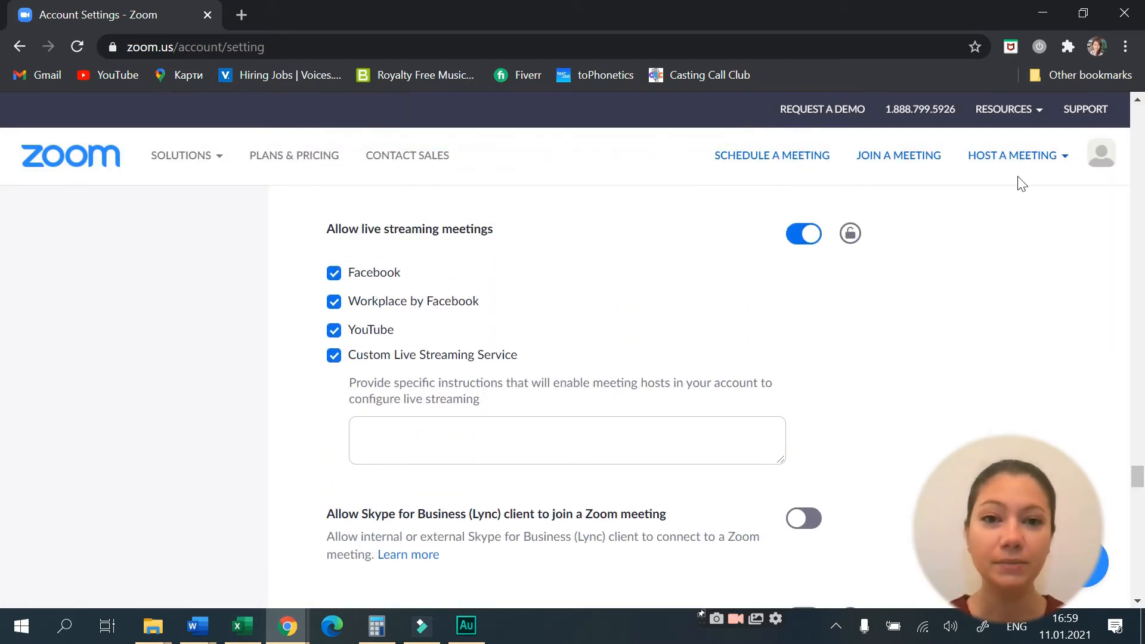
# Start a new meeting from Host a Meeting with video off
pyautogui.click(1012, 155)
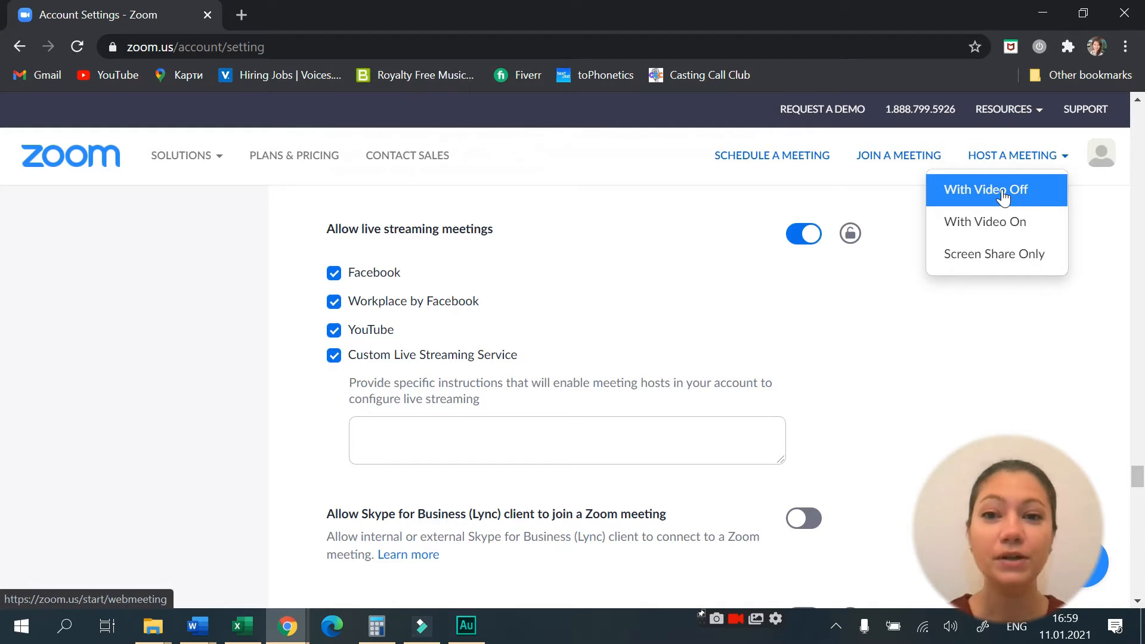
pyautogui.click(984, 190)
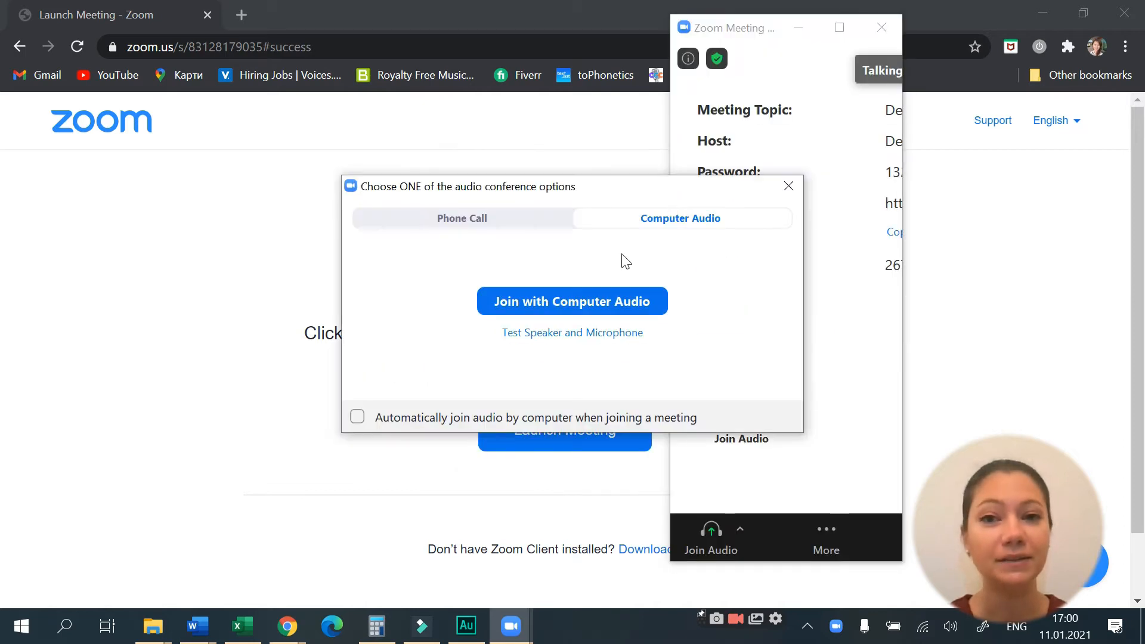
# Join with computer audio and choose Live on Custom Live Streaming Service
pyautogui.click(571, 301)
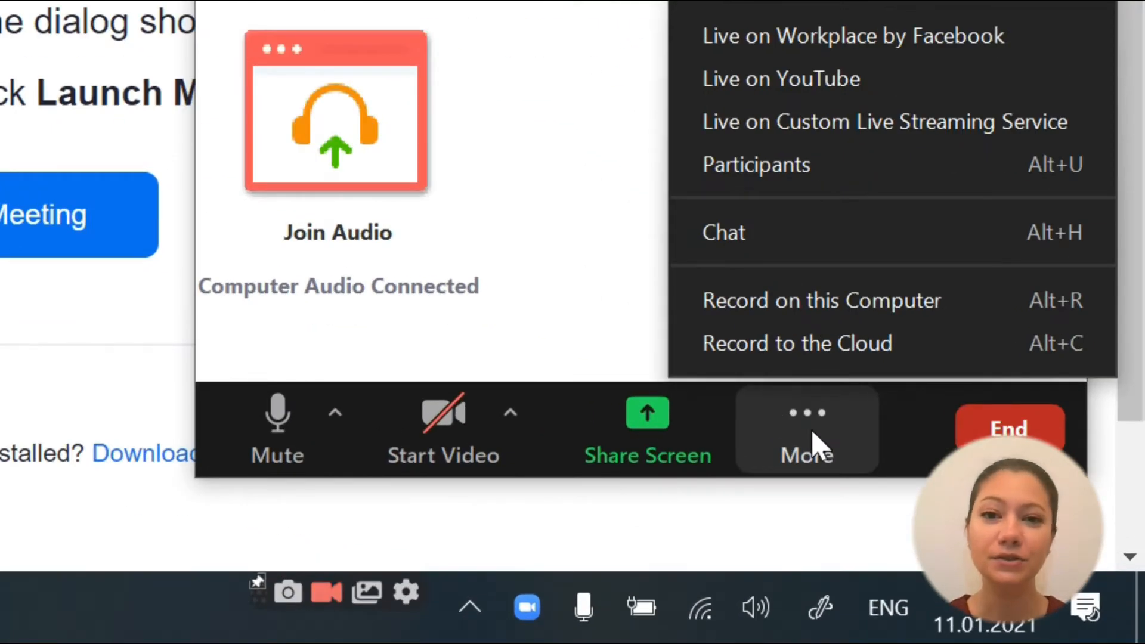
pyautogui.moveTo(832, 121)
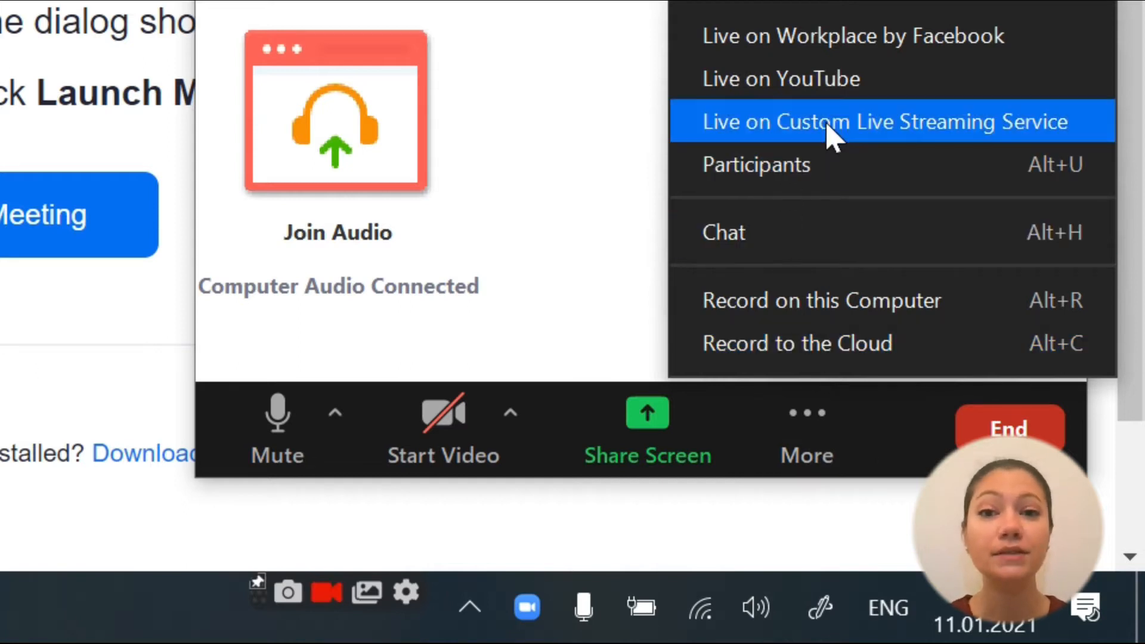
pyautogui.click(876, 122)
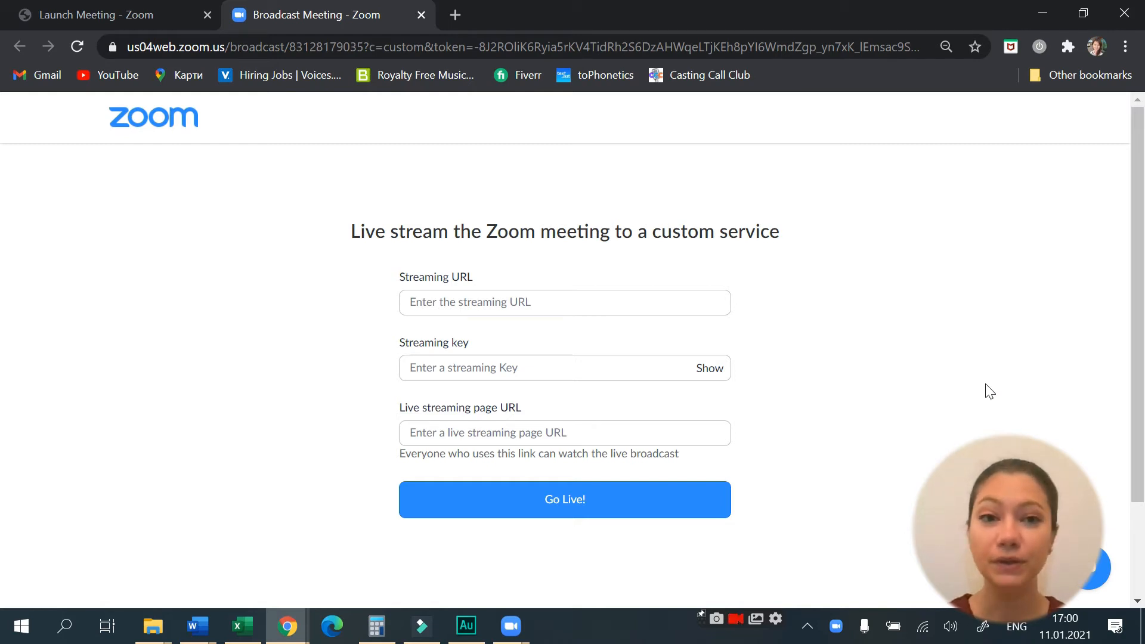
pyautogui.moveTo(731, 350)
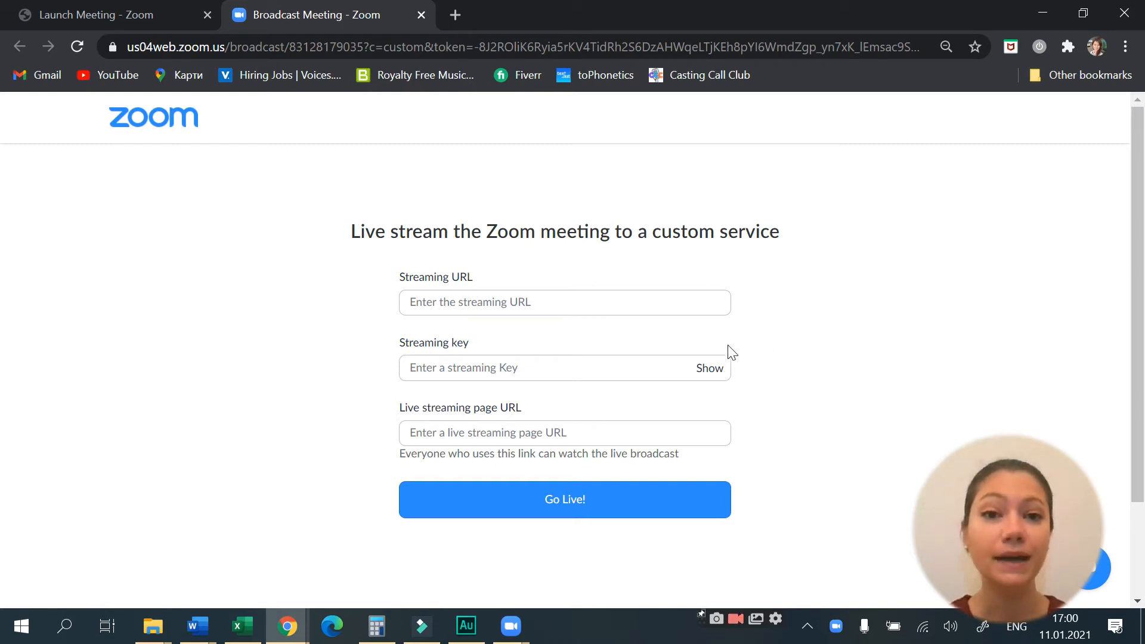
pyautogui.moveTo(675, 334)
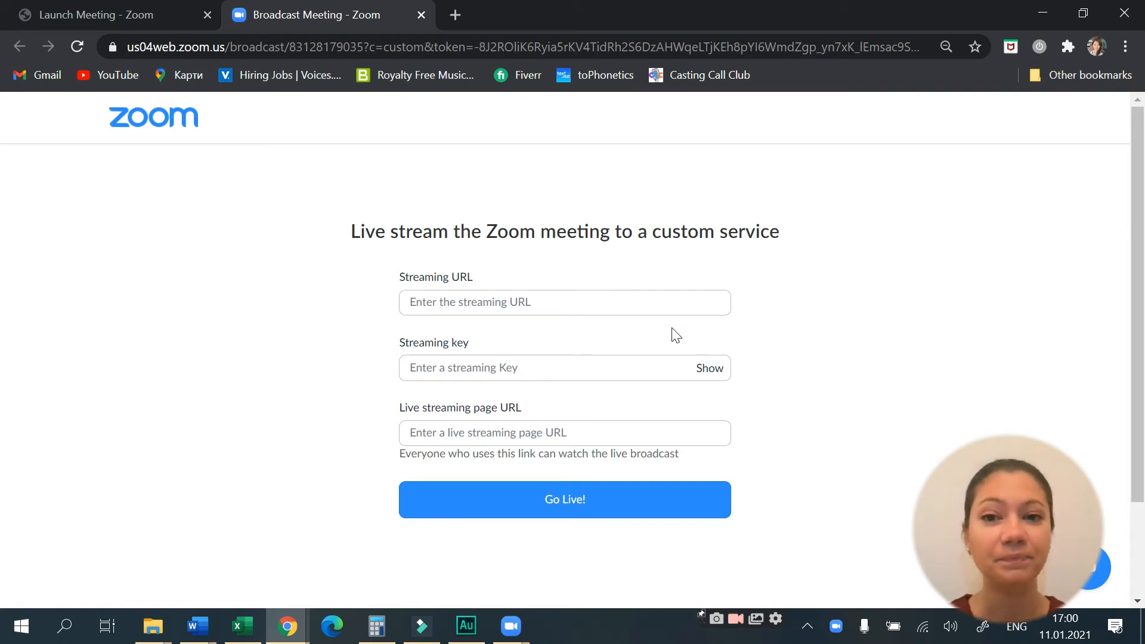
pyautogui.click(666, 15)
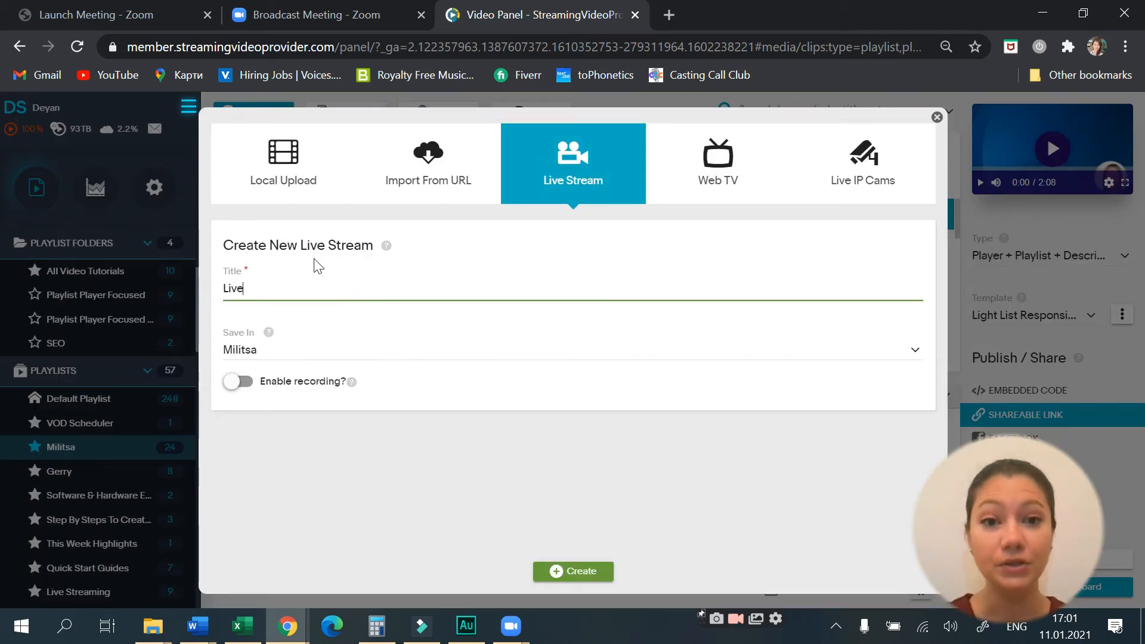
# Create 'Live Event for SVP' and monetize it with a Simple PPV Ticket at 9.99 USD
pyautogui.click(573, 571)
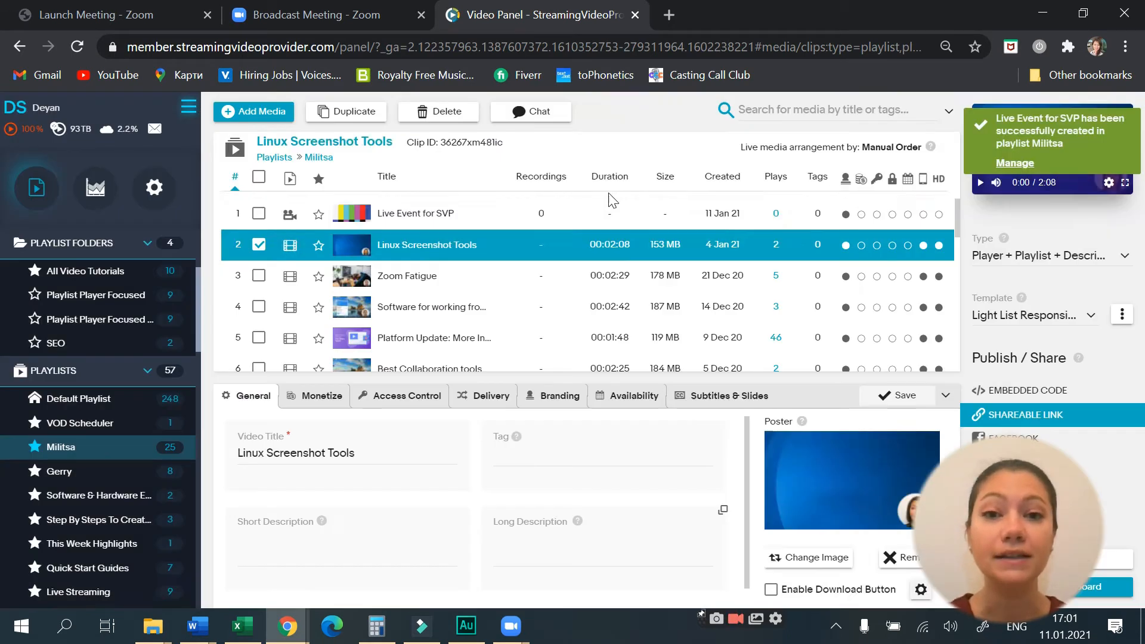
pyautogui.click(416, 212)
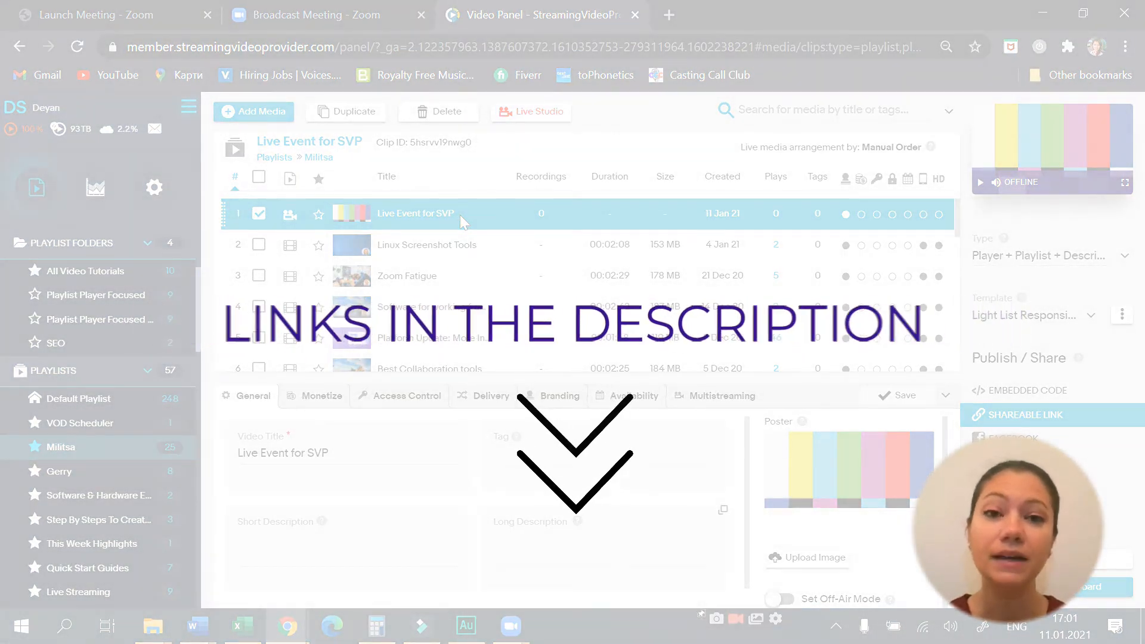
pyautogui.click(322, 395)
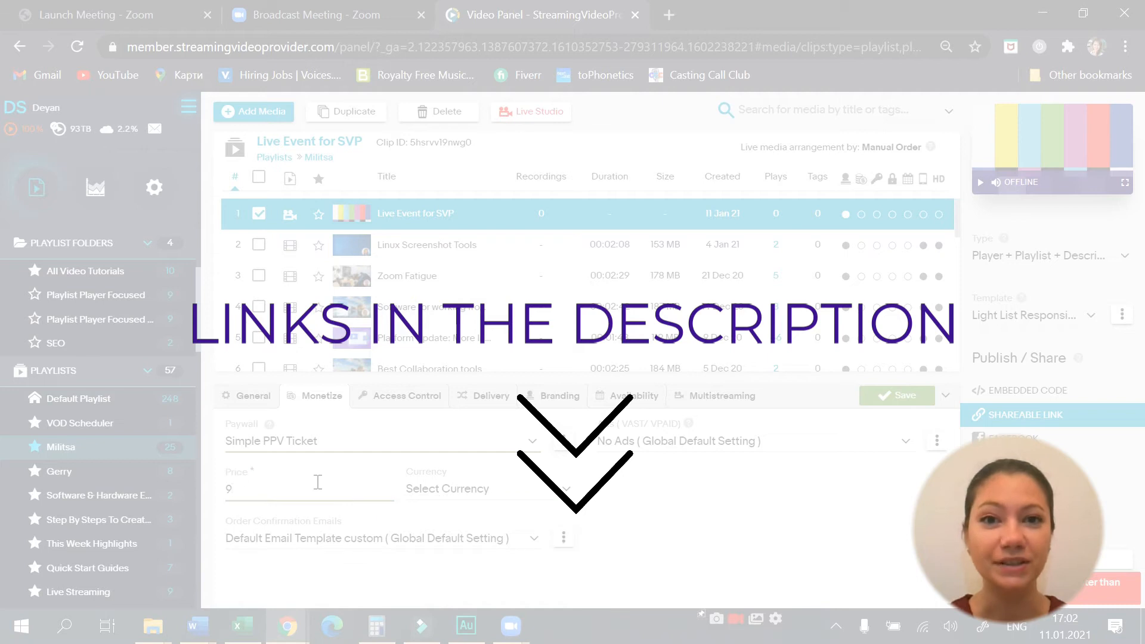
pyautogui.click(896, 395)
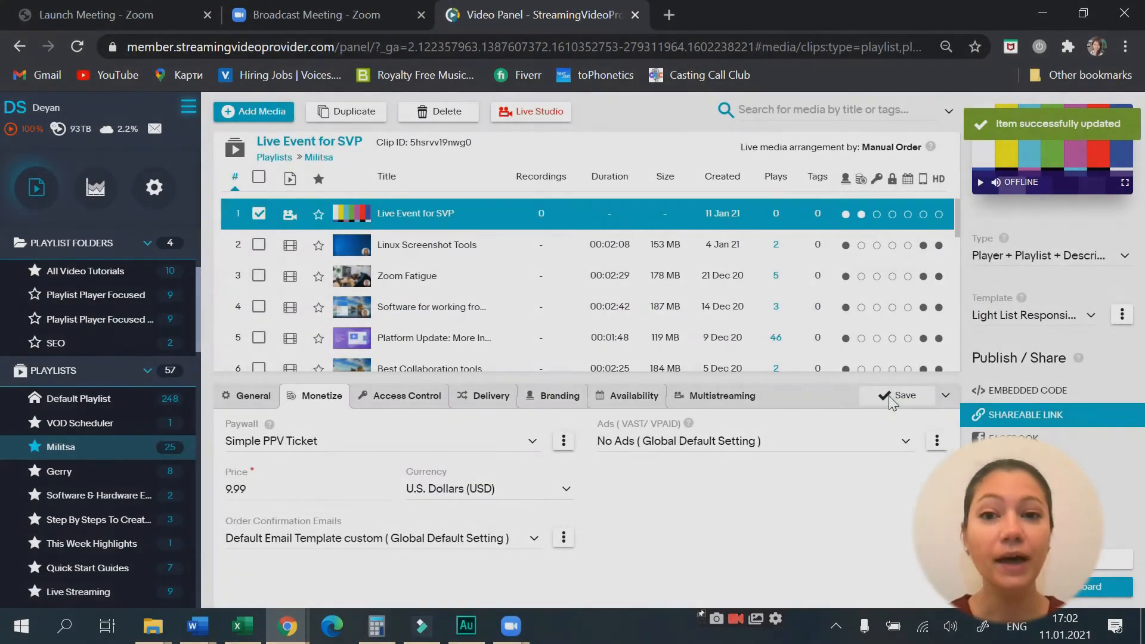
pyautogui.click(530, 111)
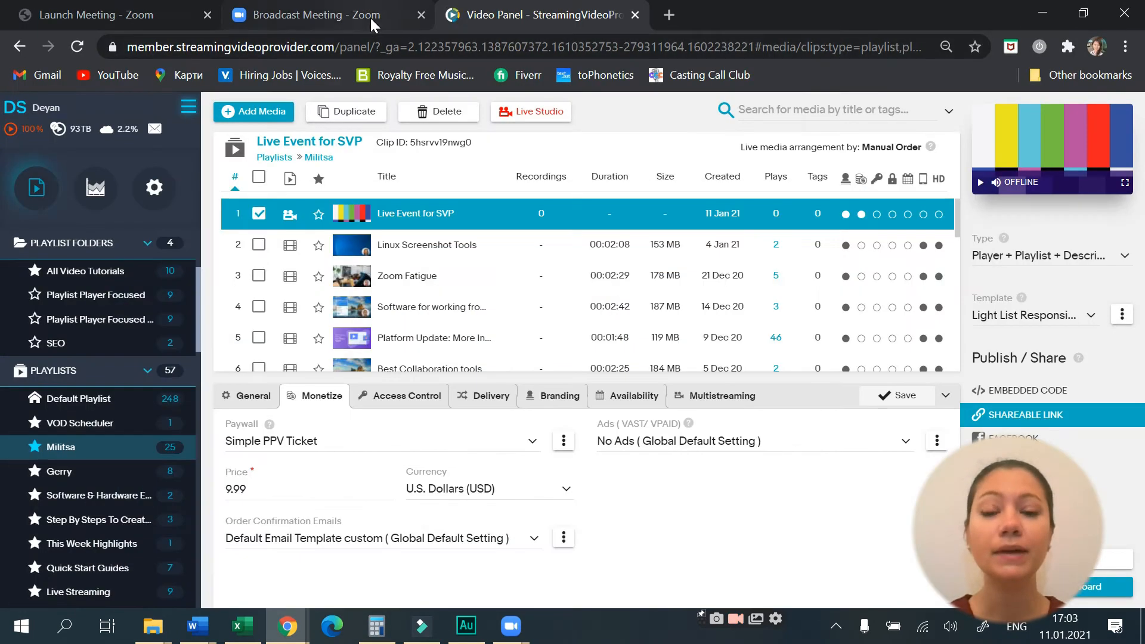
# Fill the Zoom stream form with the RTMP URL and key, checking the blog preview's $9.99 player
pyautogui.click(315, 15)
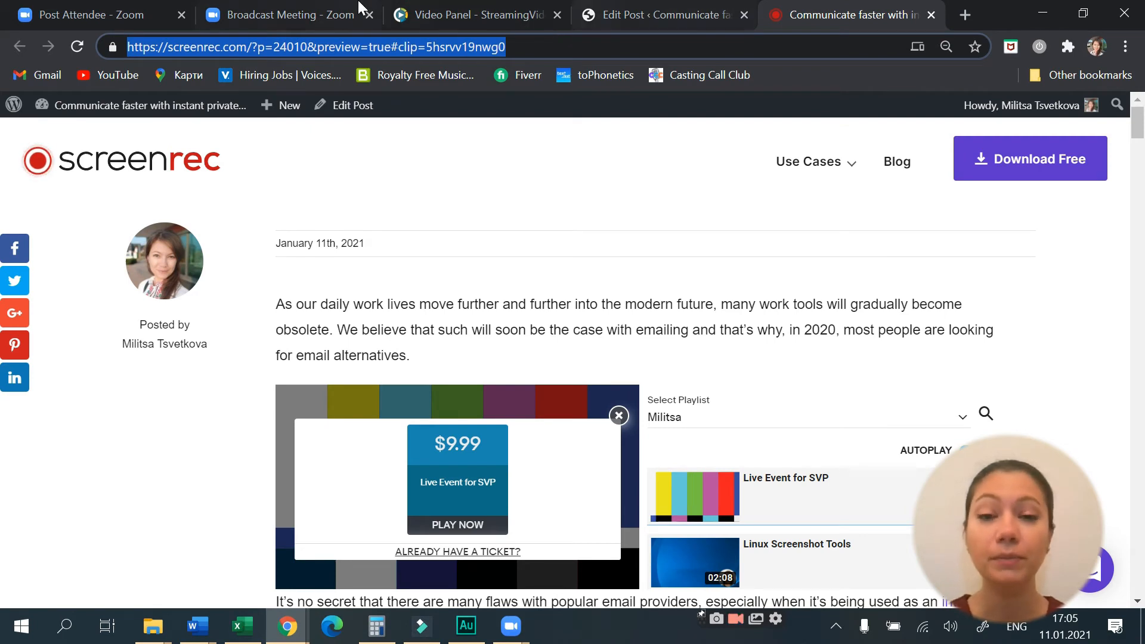
pyautogui.click(285, 15)
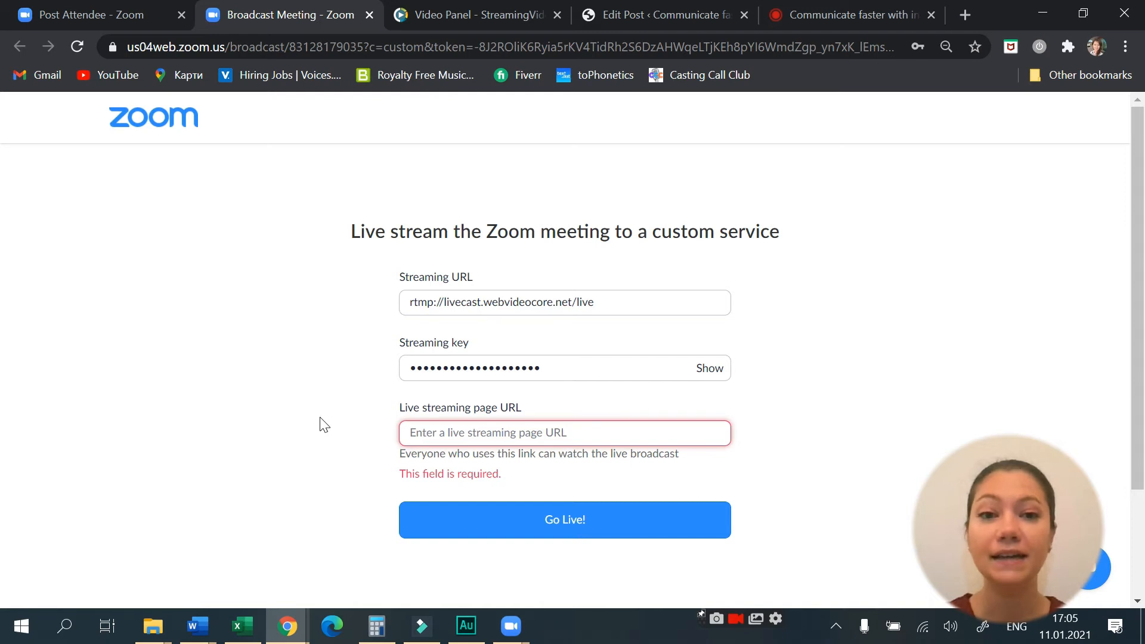
# Set the live streaming page URL to the screenrec.com preview link and Go Live
pyautogui.write('//screenrec.com/?p=24010&preview=true#clip=5hsrvv19nwg0')
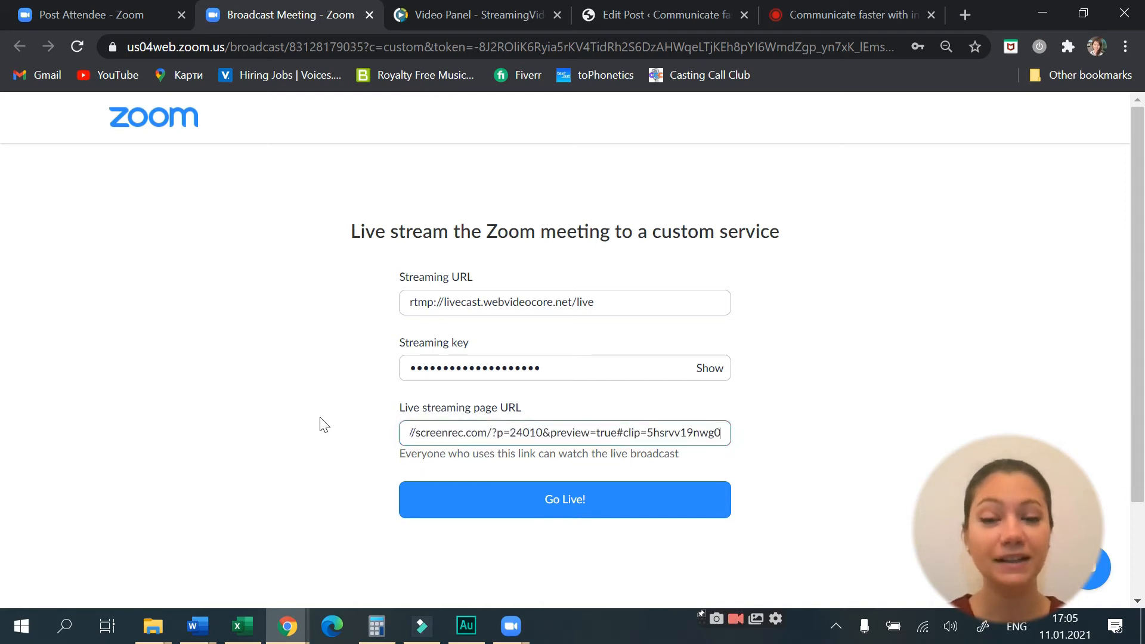
pyautogui.click(564, 499)
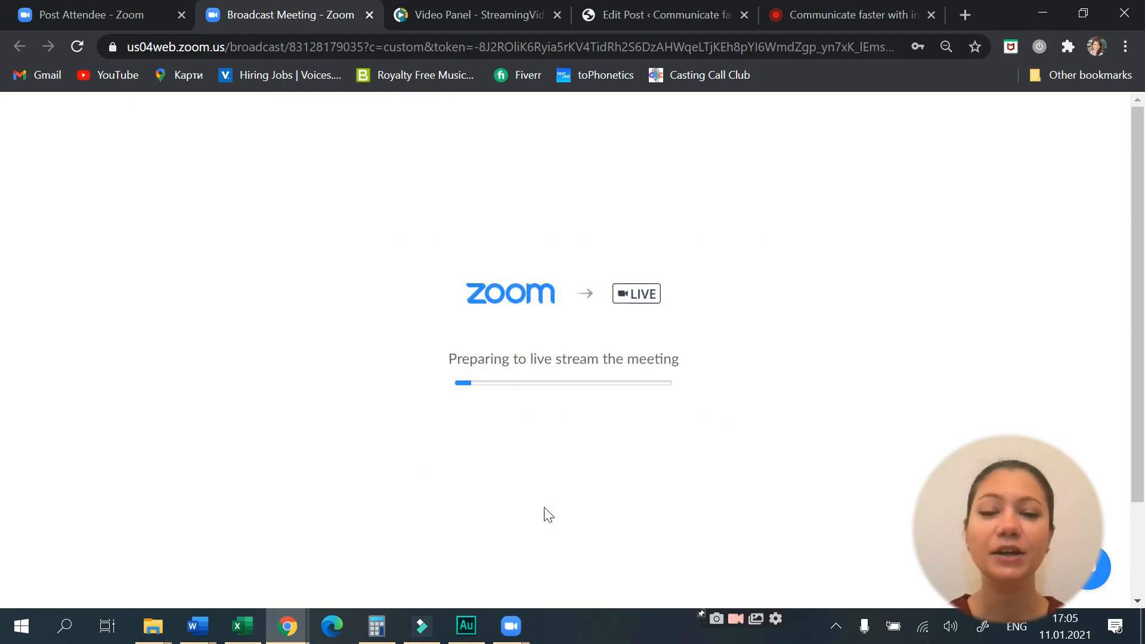
pyautogui.moveTo(874, 320)
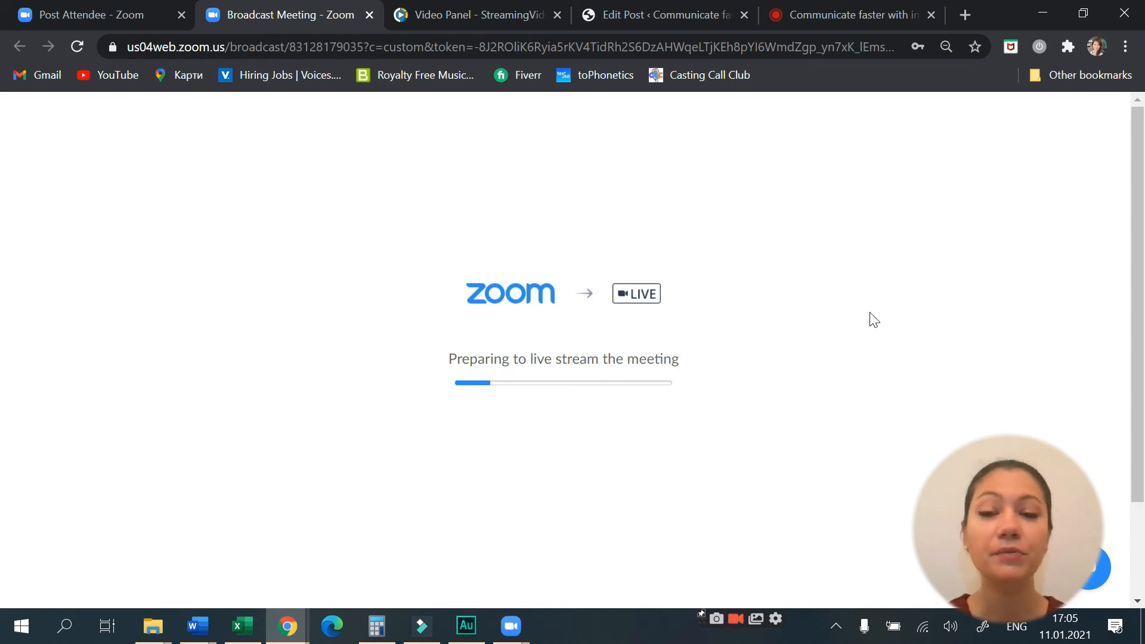
pyautogui.click(472, 14)
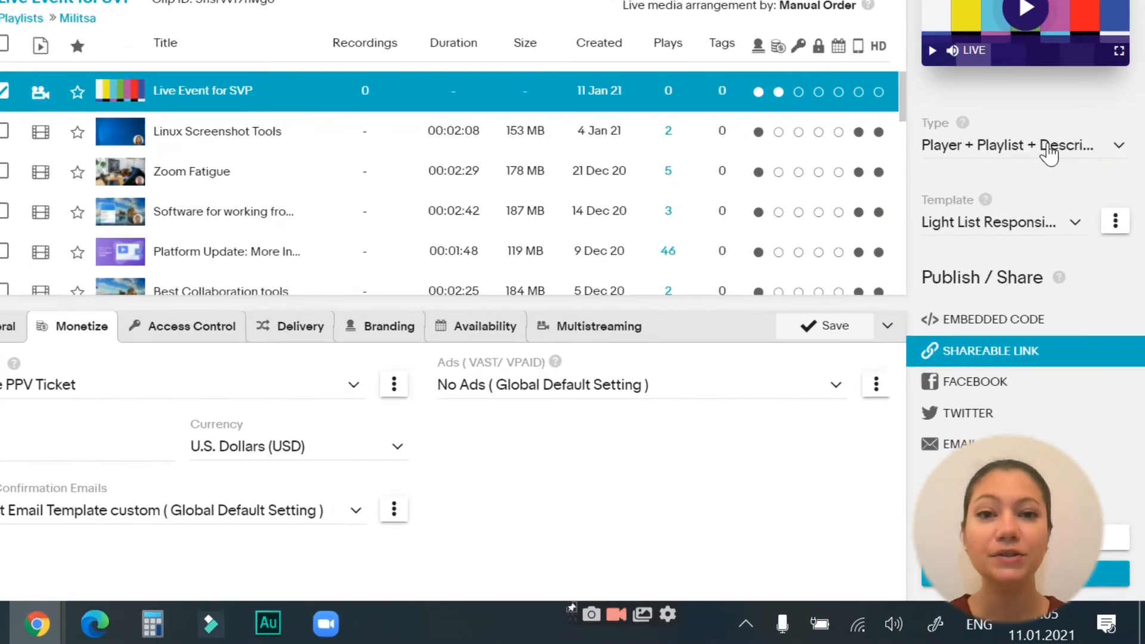
# Set the event to Player type with the Dark Responsive template and embed its code in the blog post
pyautogui.click(1008, 144)
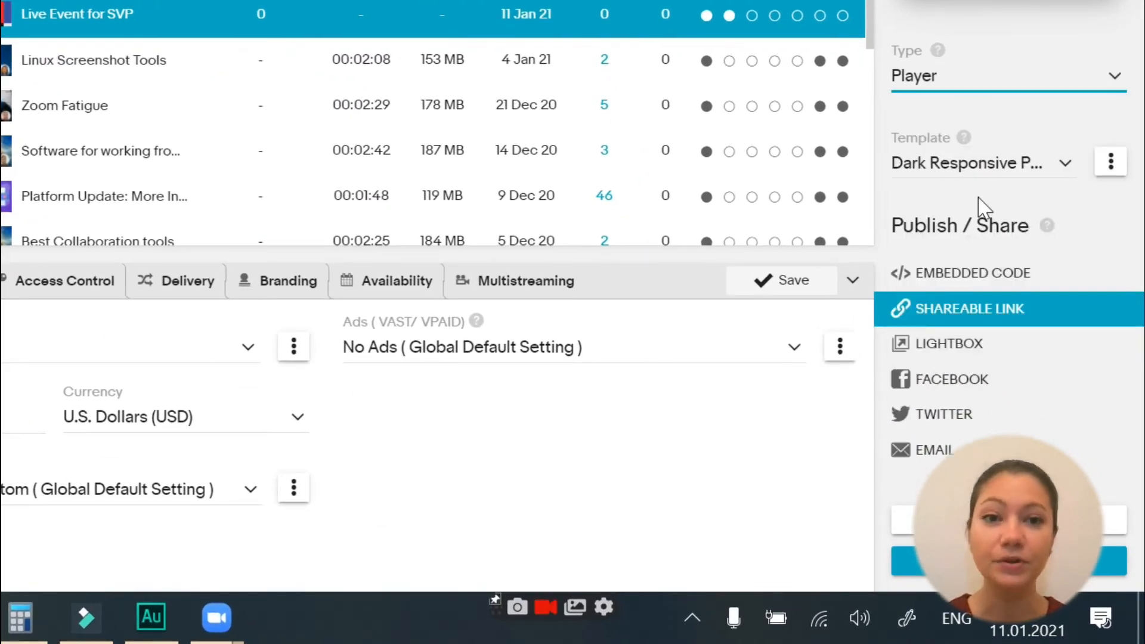
pyautogui.click(974, 271)
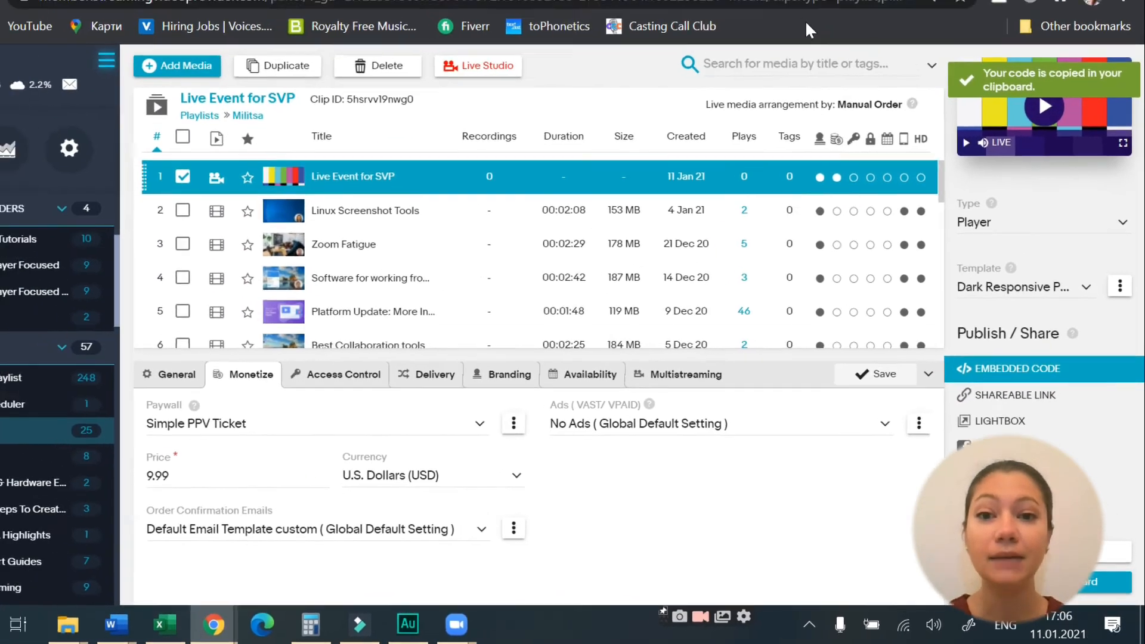
pyautogui.click(665, 14)
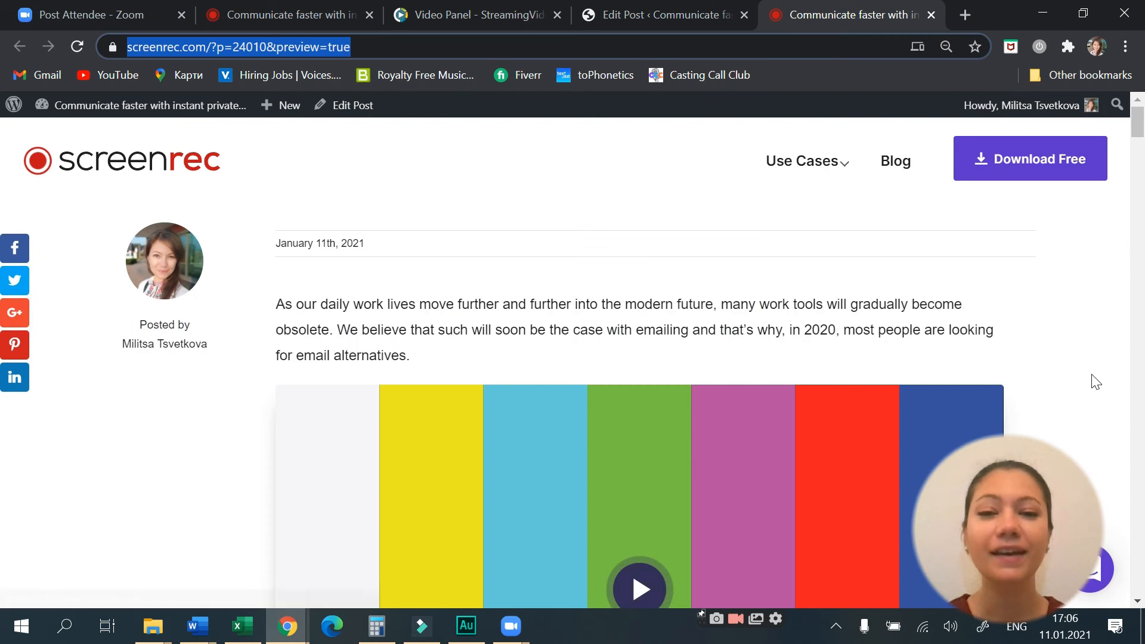
# Play the embedded live player to bring up the $9.99 Live Event for SVP ticket prompt
pyautogui.scroll(-3)
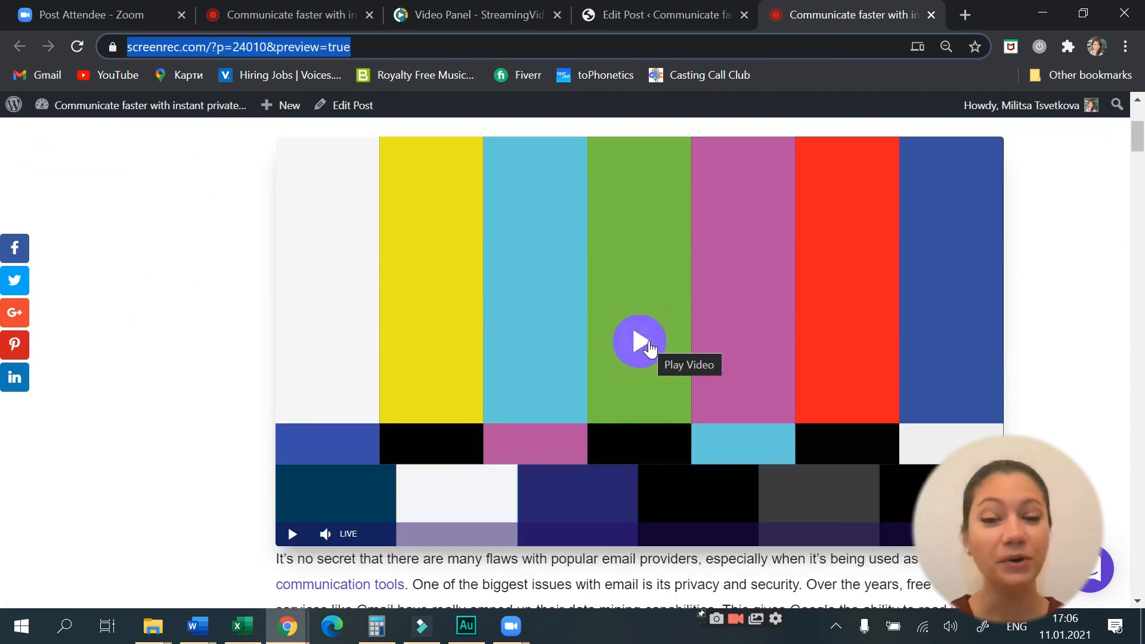
pyautogui.click(639, 342)
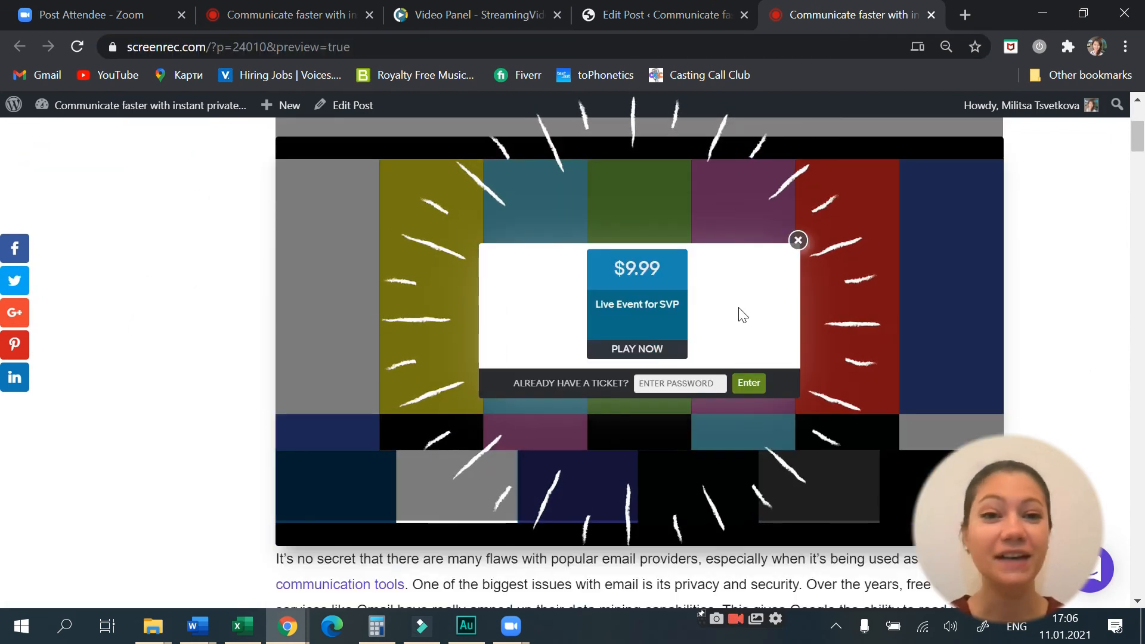